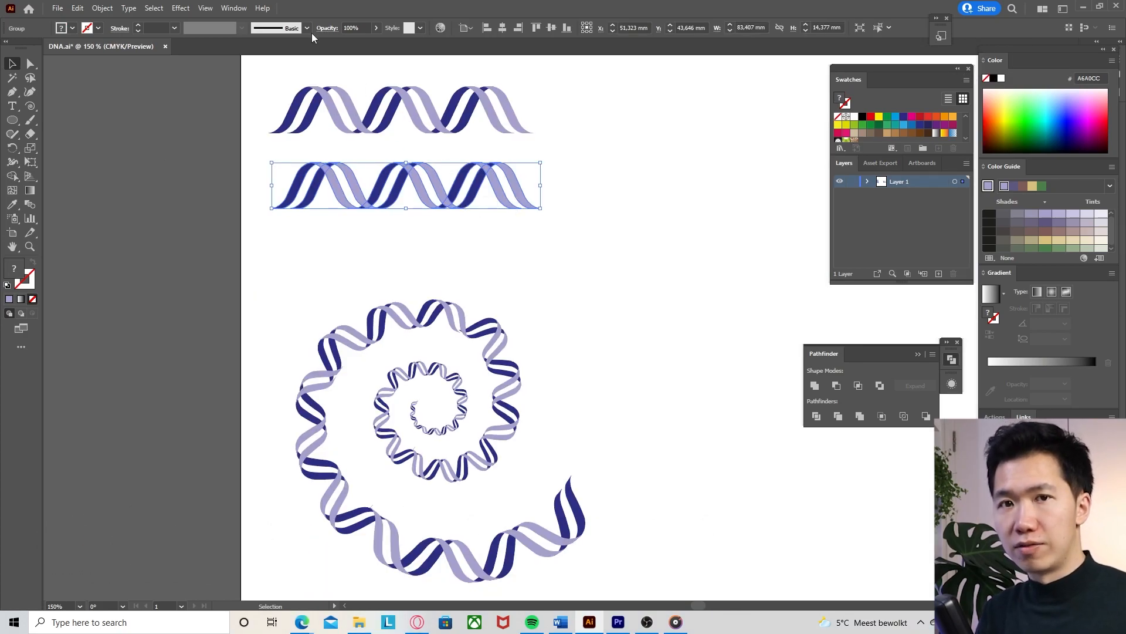
# Create a new Pattern Brush from the selected double-helix strip with default options
pyautogui.click(305, 40)
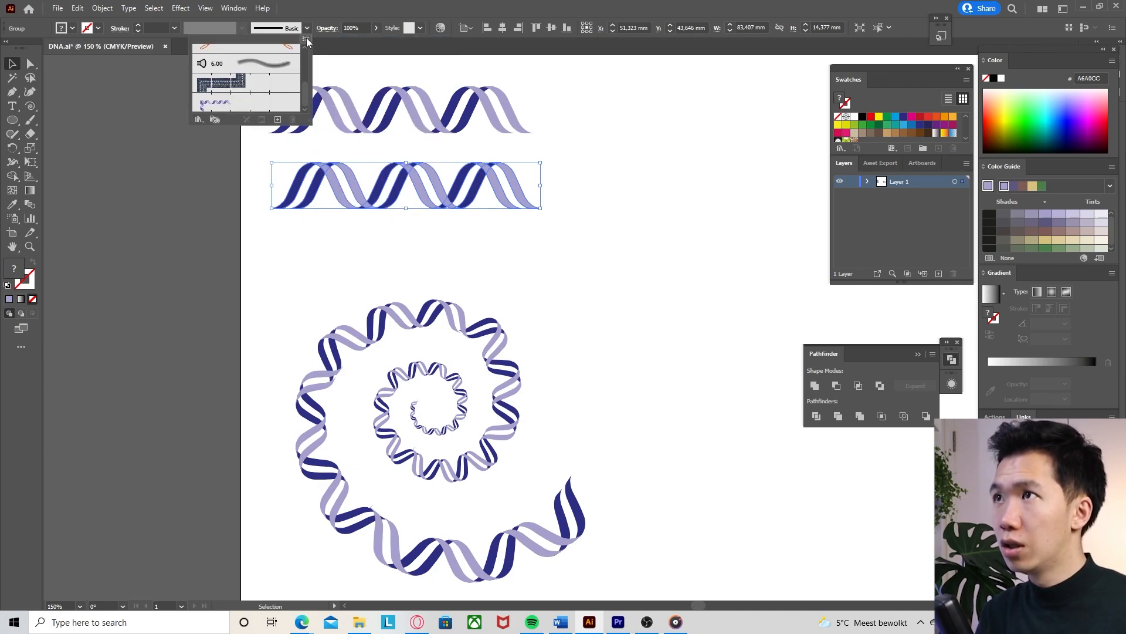
pyautogui.click(278, 120)
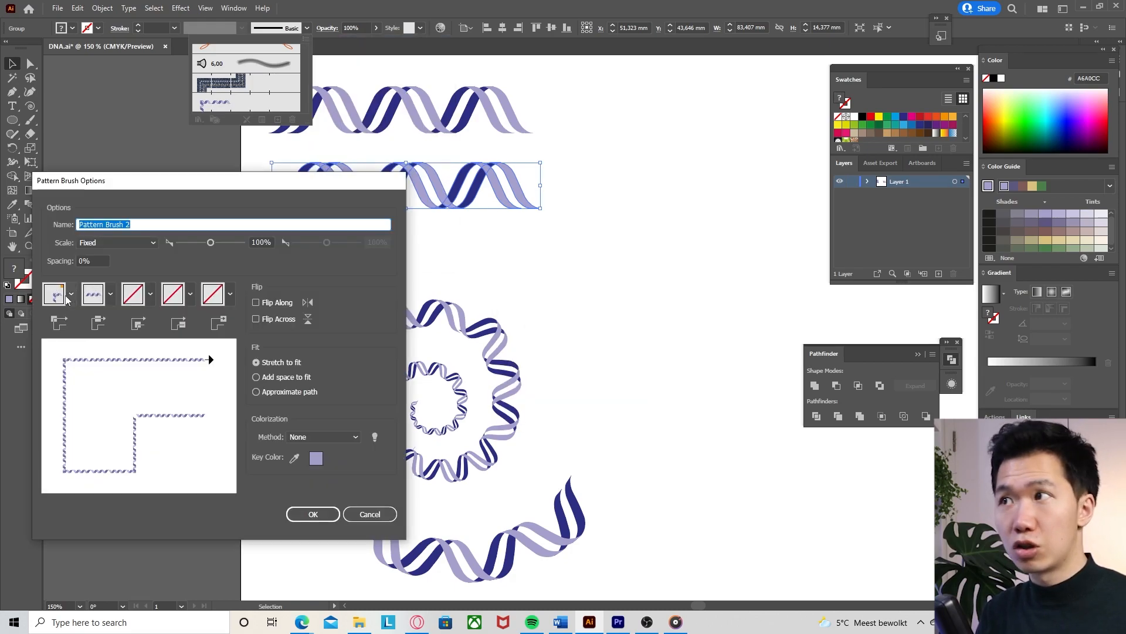
pyautogui.click(312, 514)
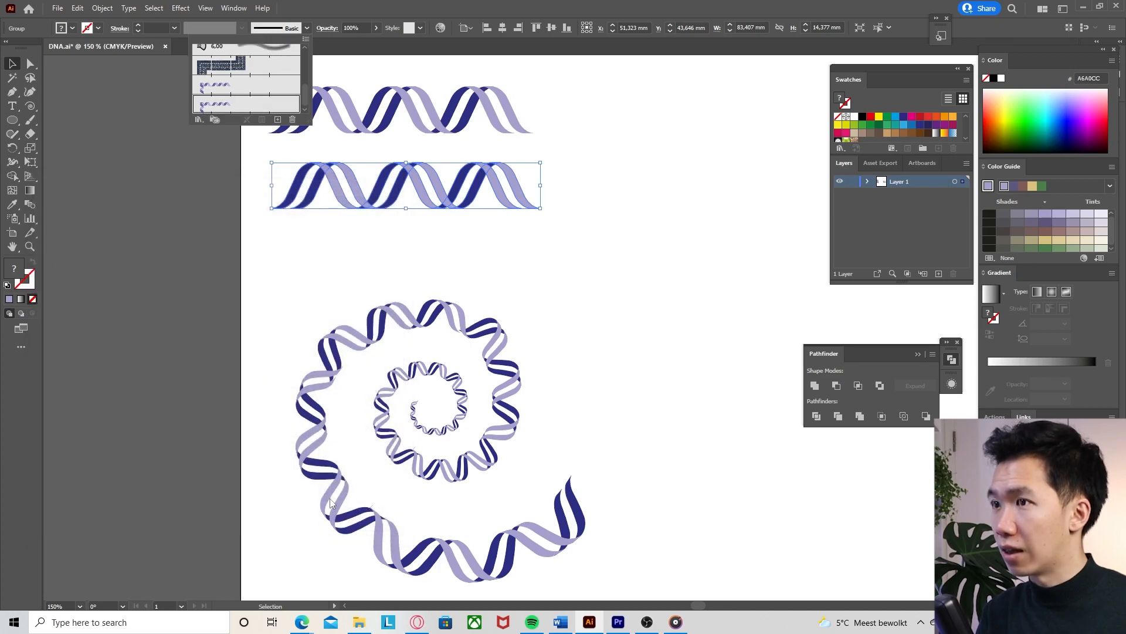
# Draw a second spiral with the Spiral Tool and stroke it with the DNA pattern brush
pyautogui.click(12, 106)
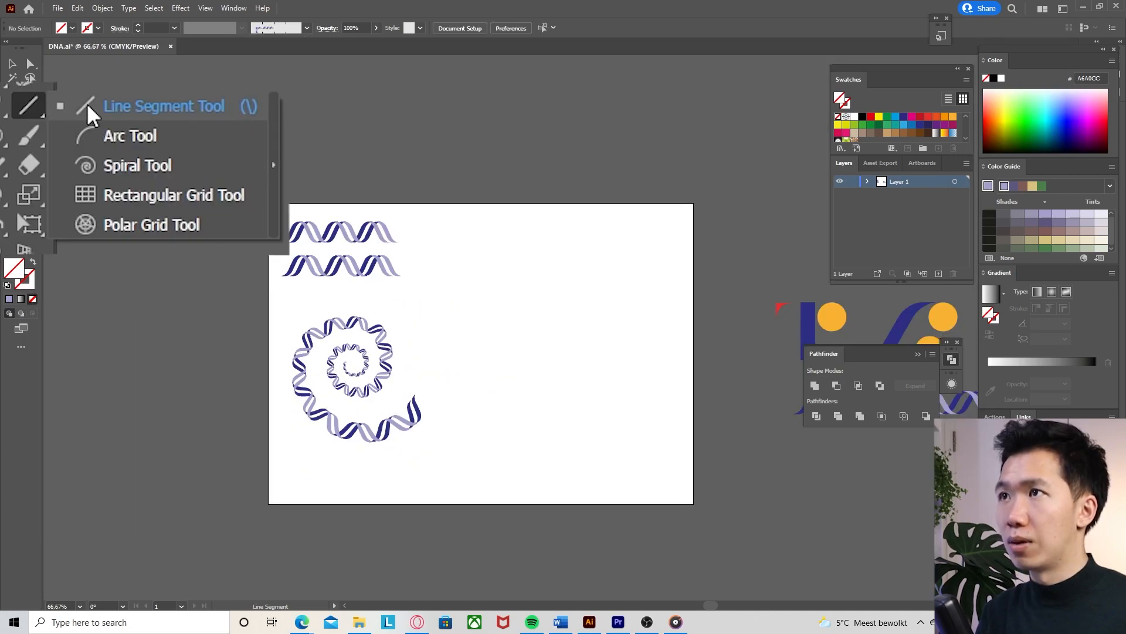
pyautogui.moveTo(119, 176)
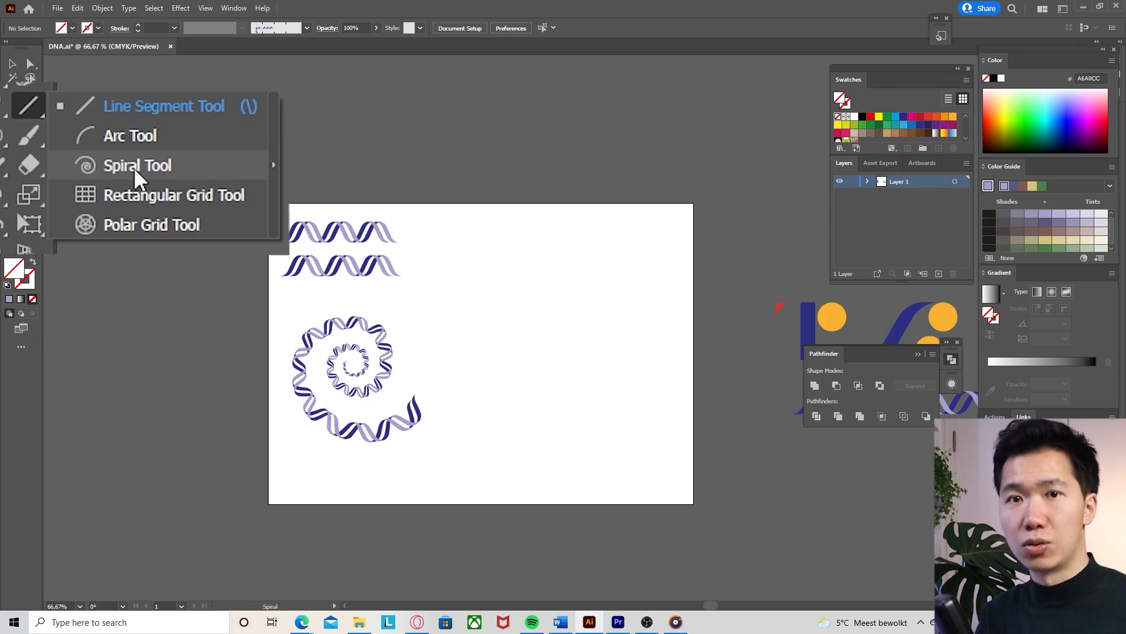
pyautogui.click(136, 166)
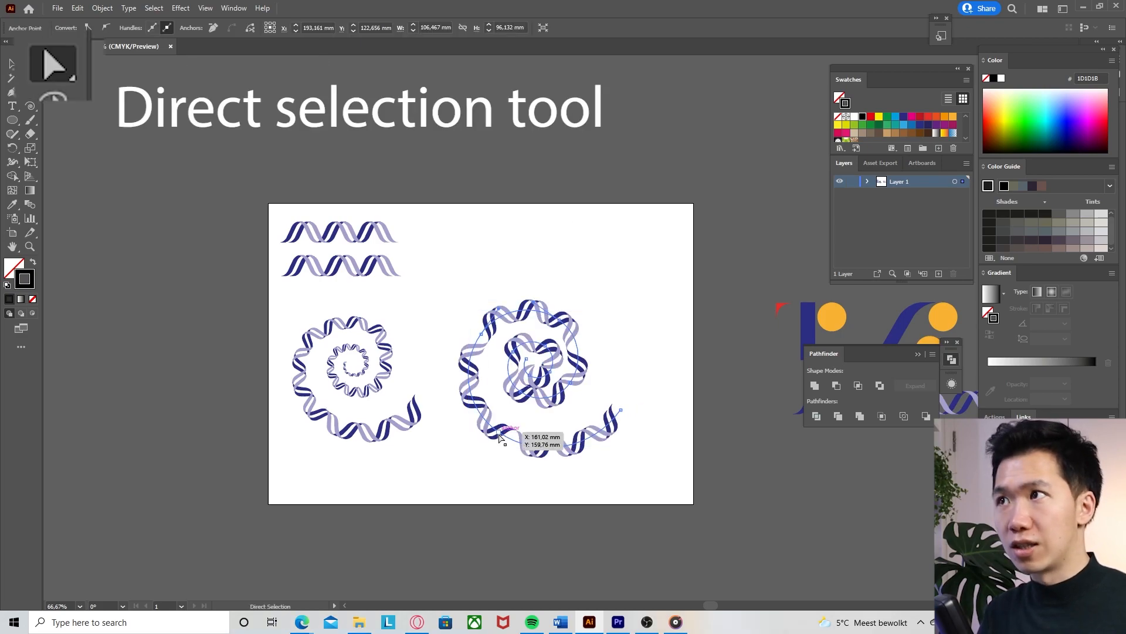
# Move the second spiral's anchor points with Direct Selection so its coils taper inward
pyautogui.click(251, 27)
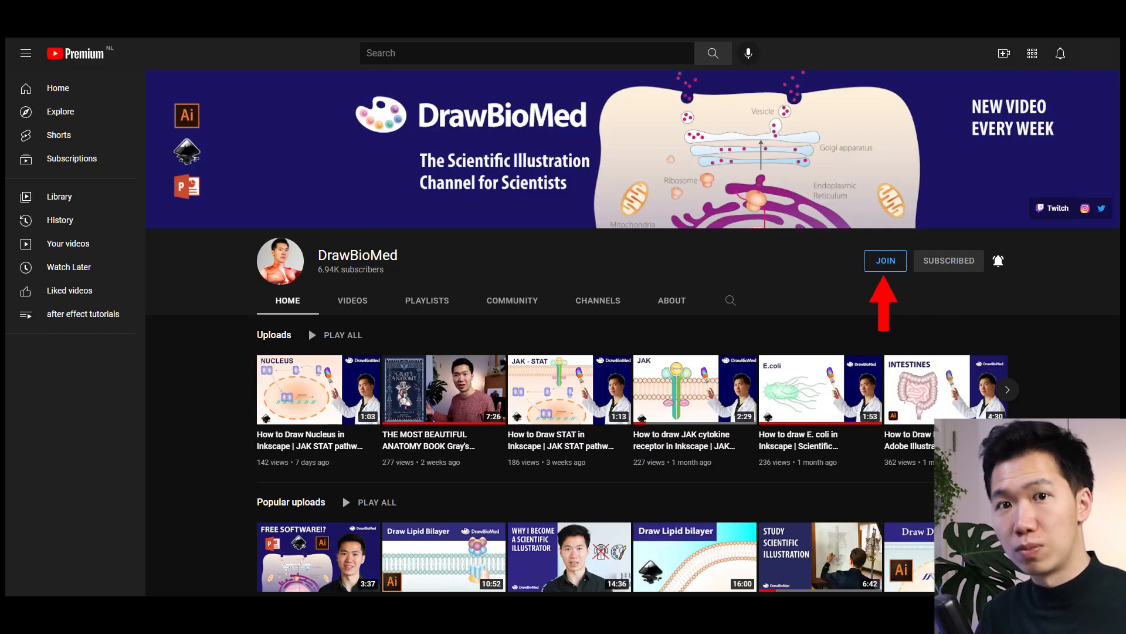
# Switch the YouTube channel page to its Community posts
pyautogui.click(511, 300)
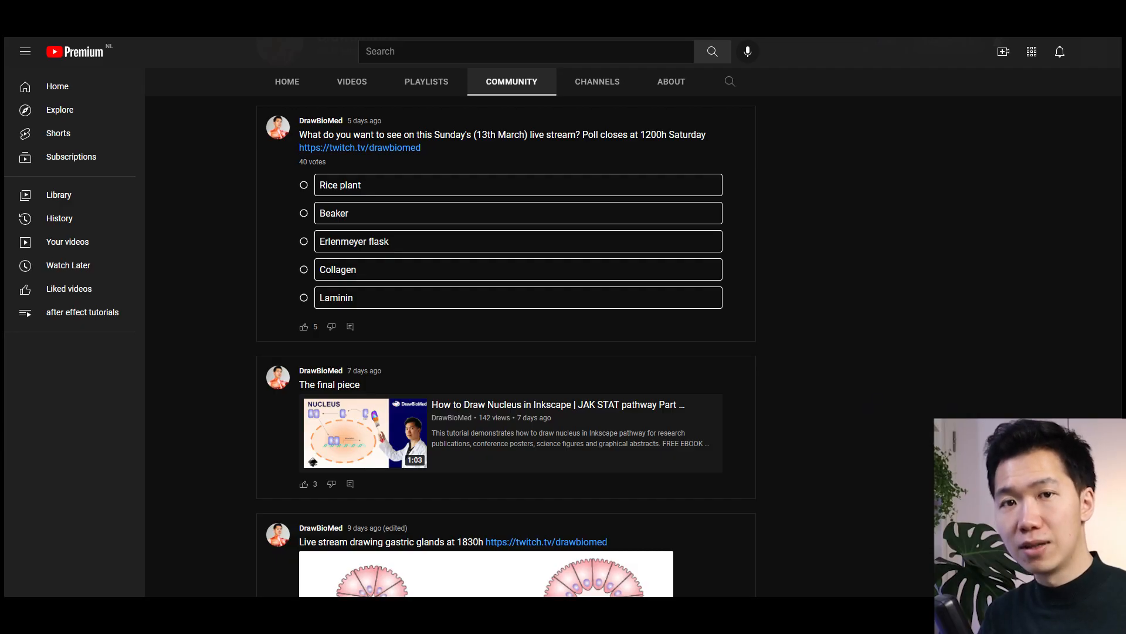